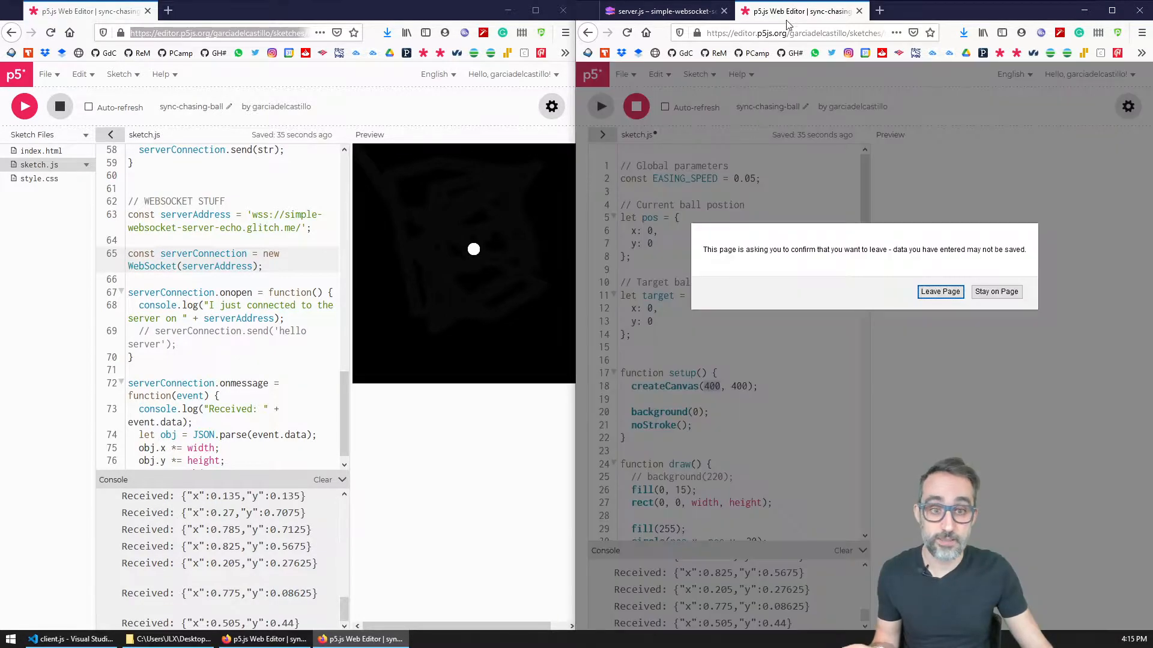
- Leave the duplicate editor page and save the sync-chasing-ball sketch as a zip file
{"action": "left_click", "coordinate": [941, 292]}
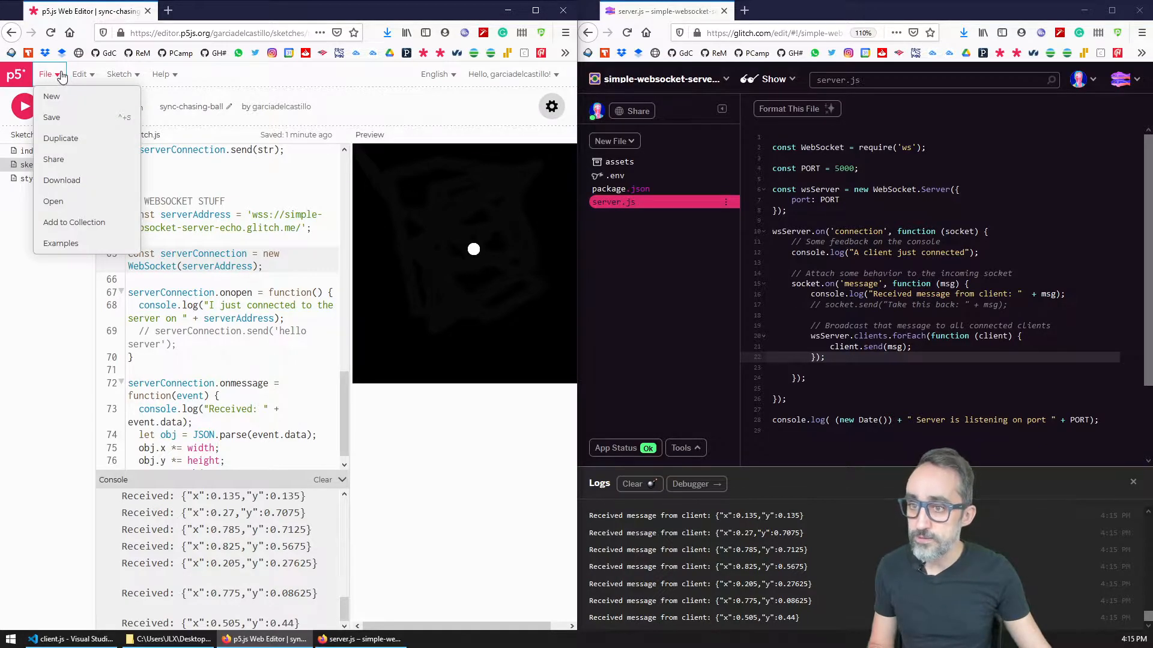
{"action": "left_click", "coordinate": [62, 180]}
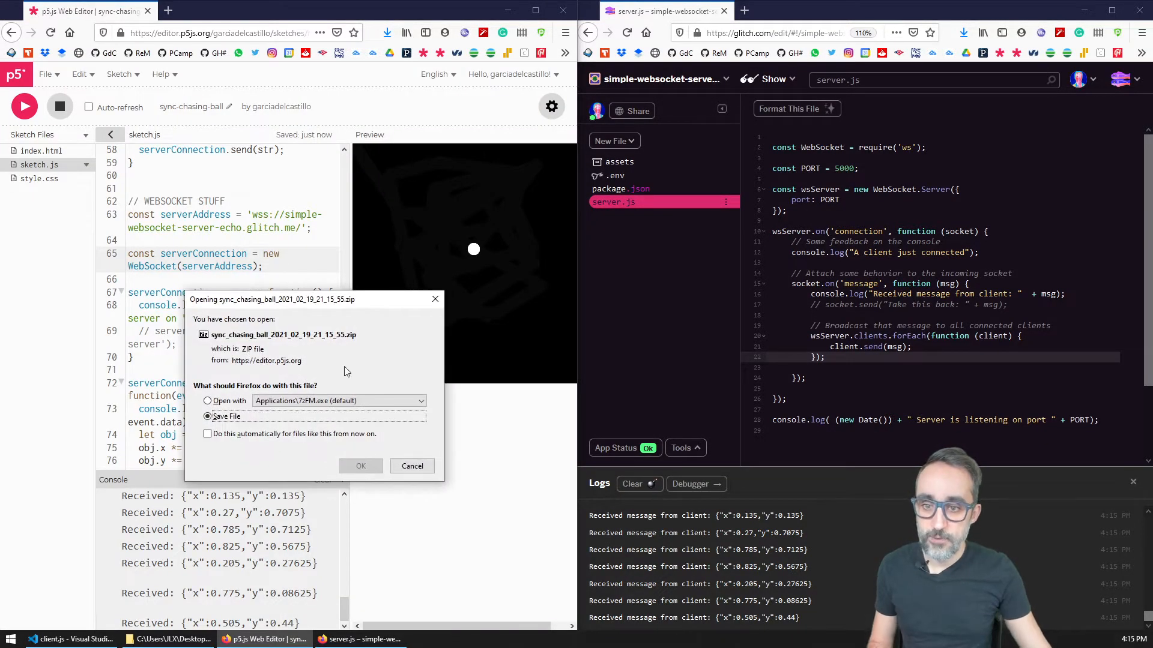
{"action": "left_click", "coordinate": [361, 466]}
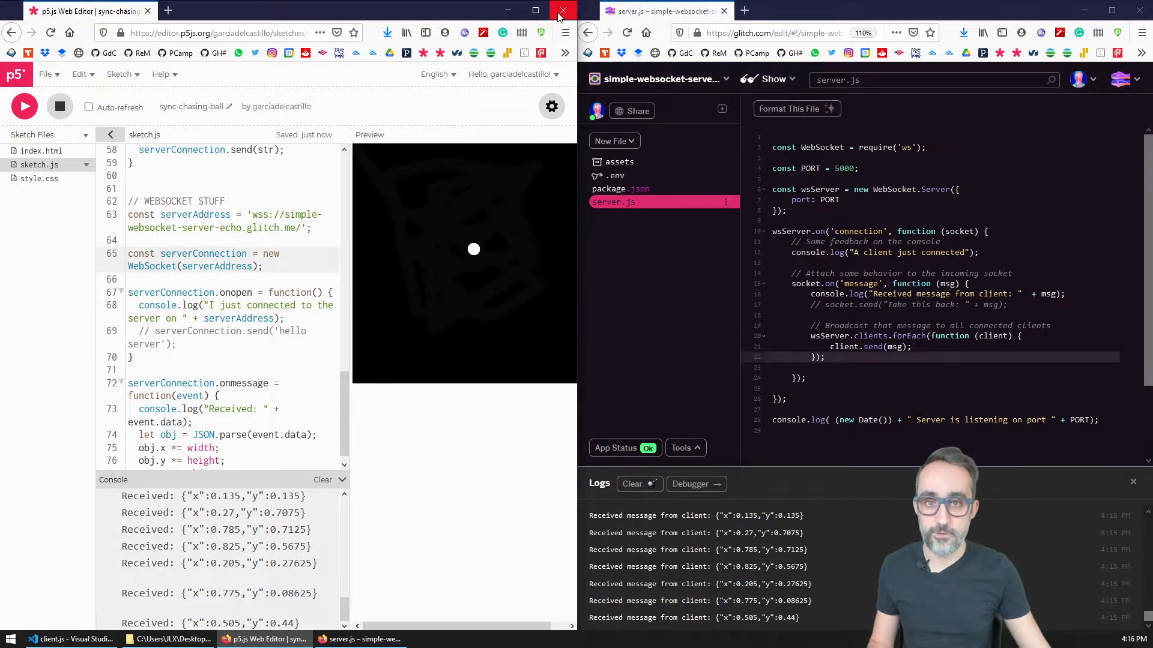
- Close the p5.js editor, extract the sketch zip on the desktop, and open its folder
{"action": "left_click", "coordinate": [563, 10]}
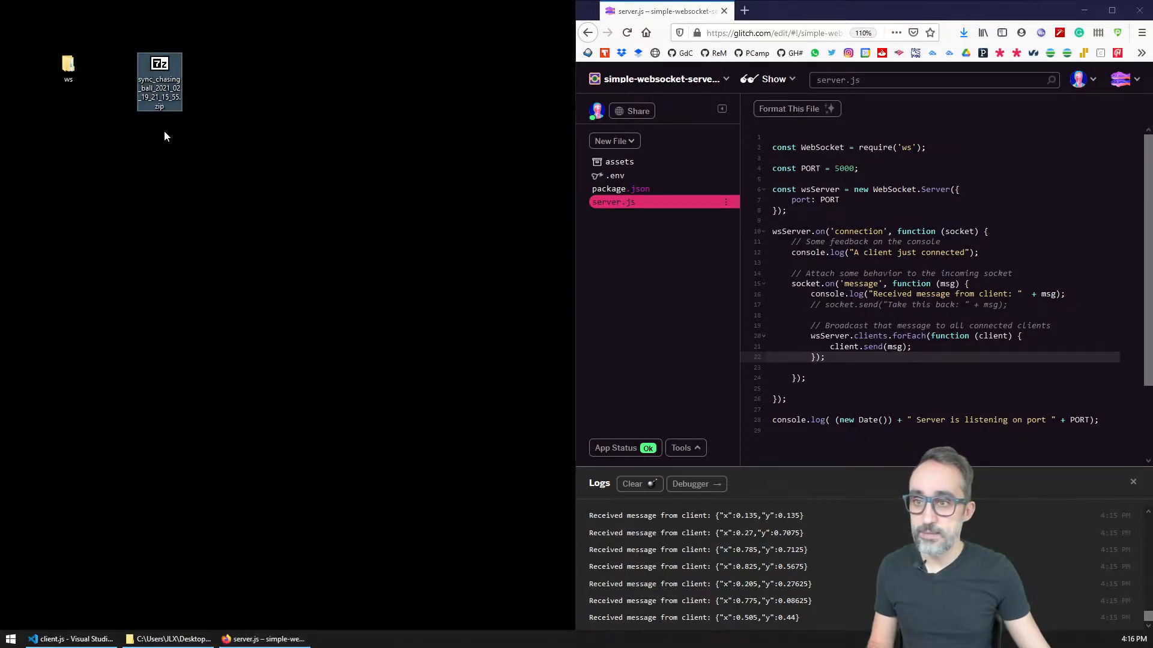
{"action": "double_click", "coordinate": [159, 63]}
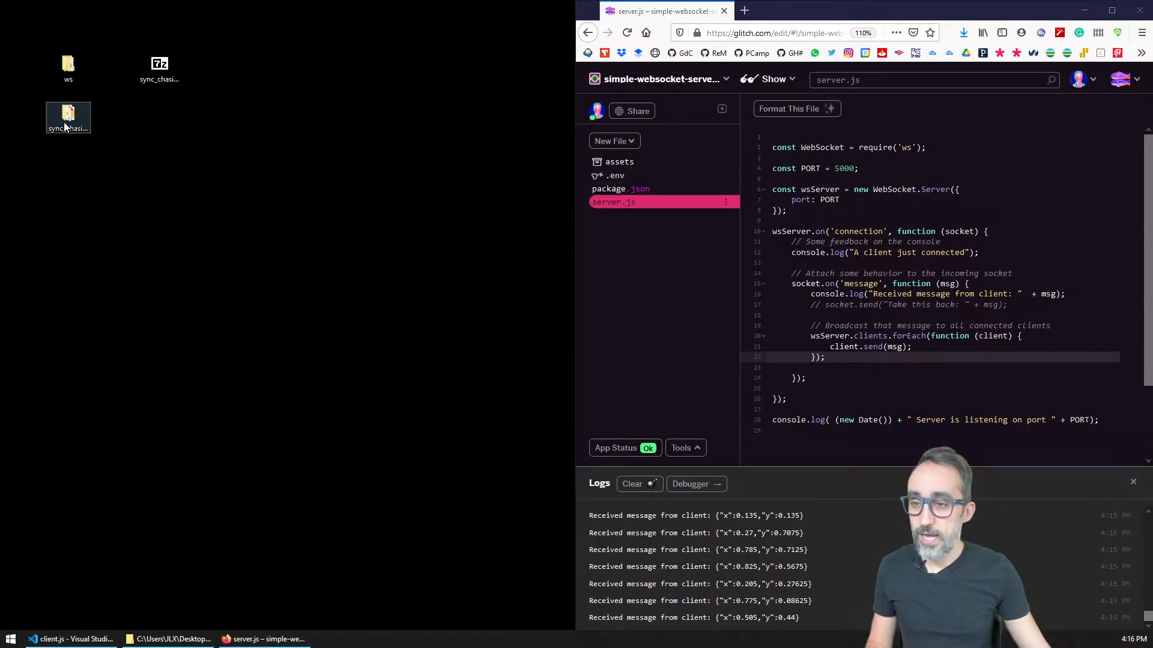
{"action": "double_click", "coordinate": [68, 114]}
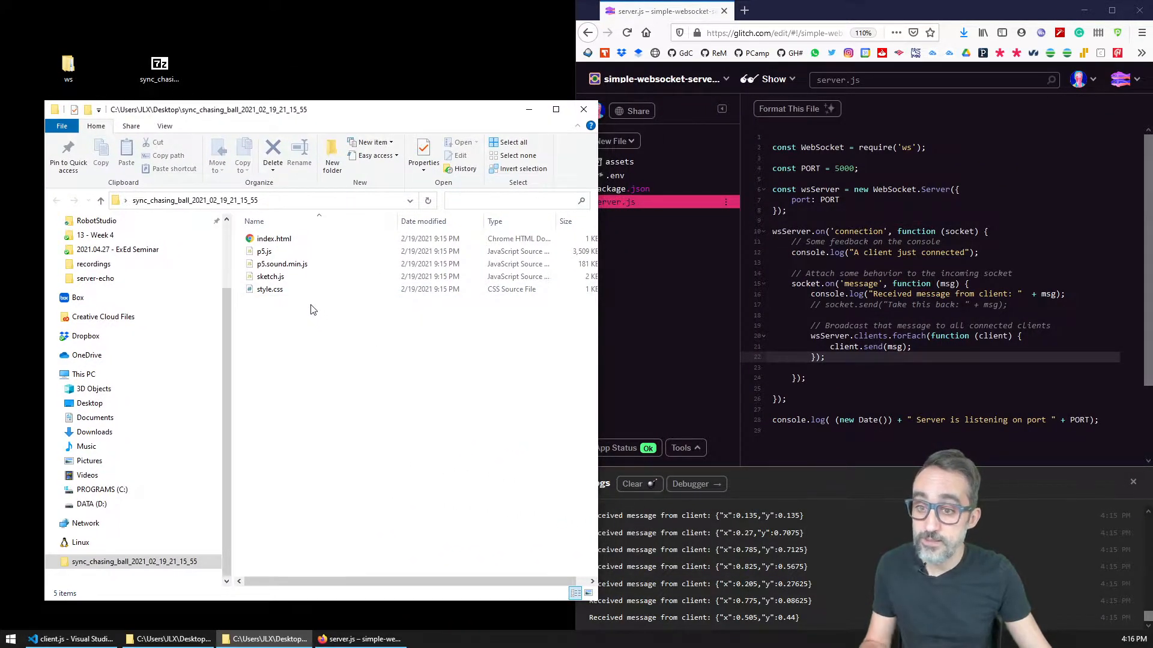
{"action": "left_click", "coordinate": [270, 288]}
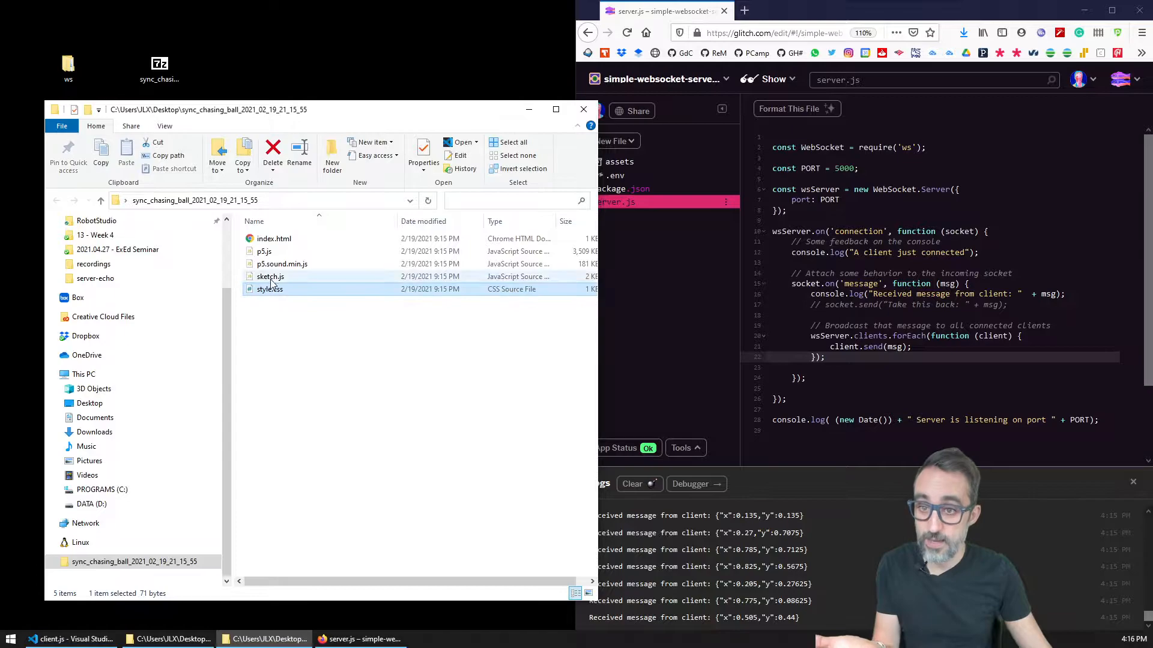
{"action": "left_click", "coordinate": [282, 263]}
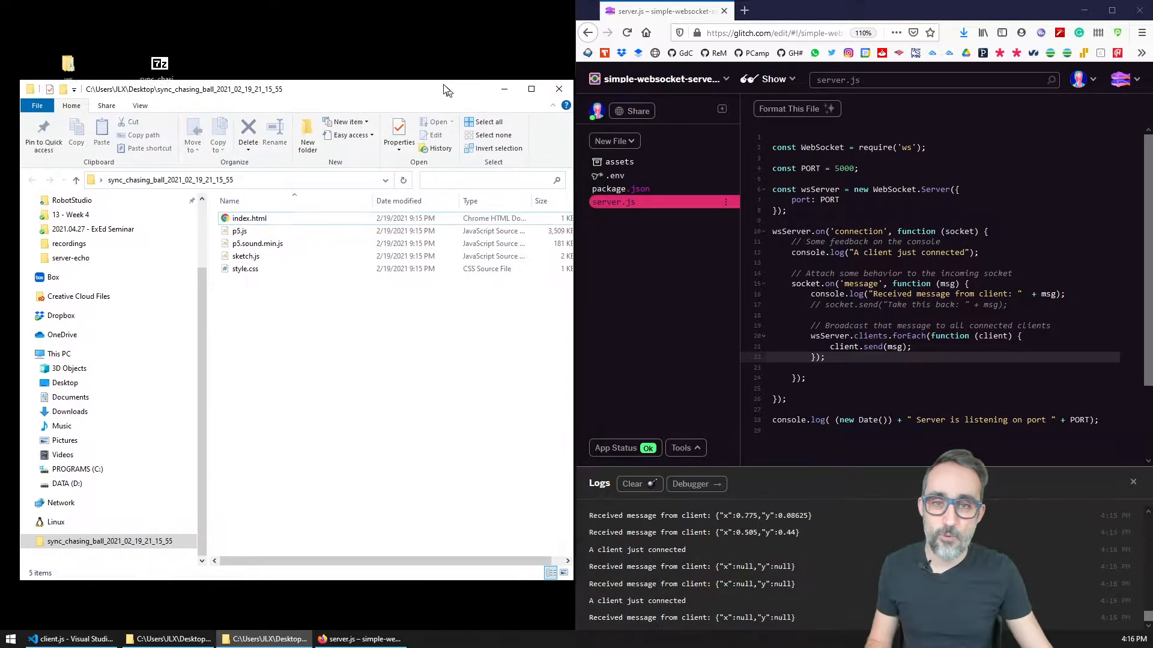
- Create a new Glitch project from the project options using the hello-webpage starter
{"action": "left_click", "coordinate": [1079, 79]}
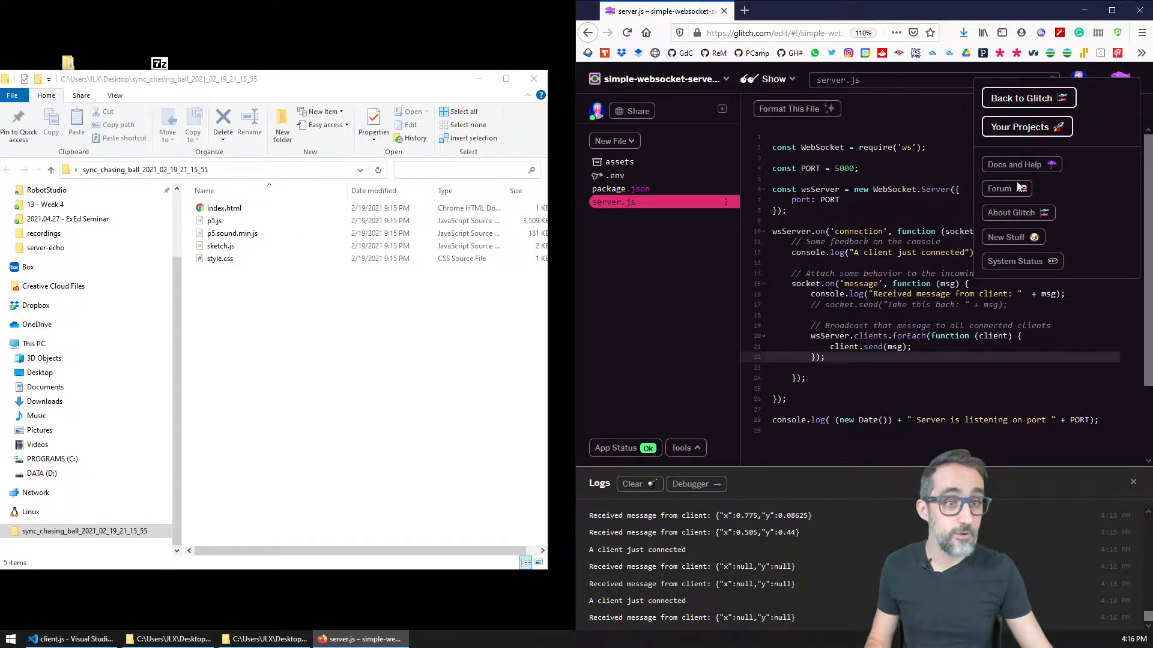
{"action": "left_click", "coordinate": [631, 110]}
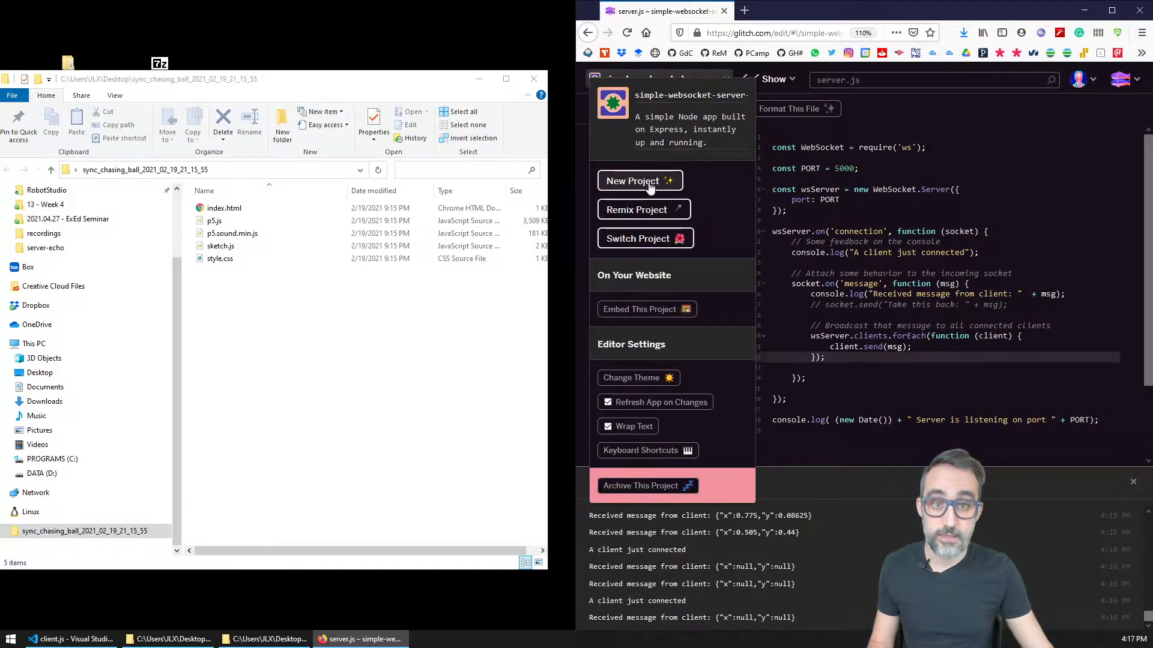
{"action": "left_click", "coordinate": [639, 181]}
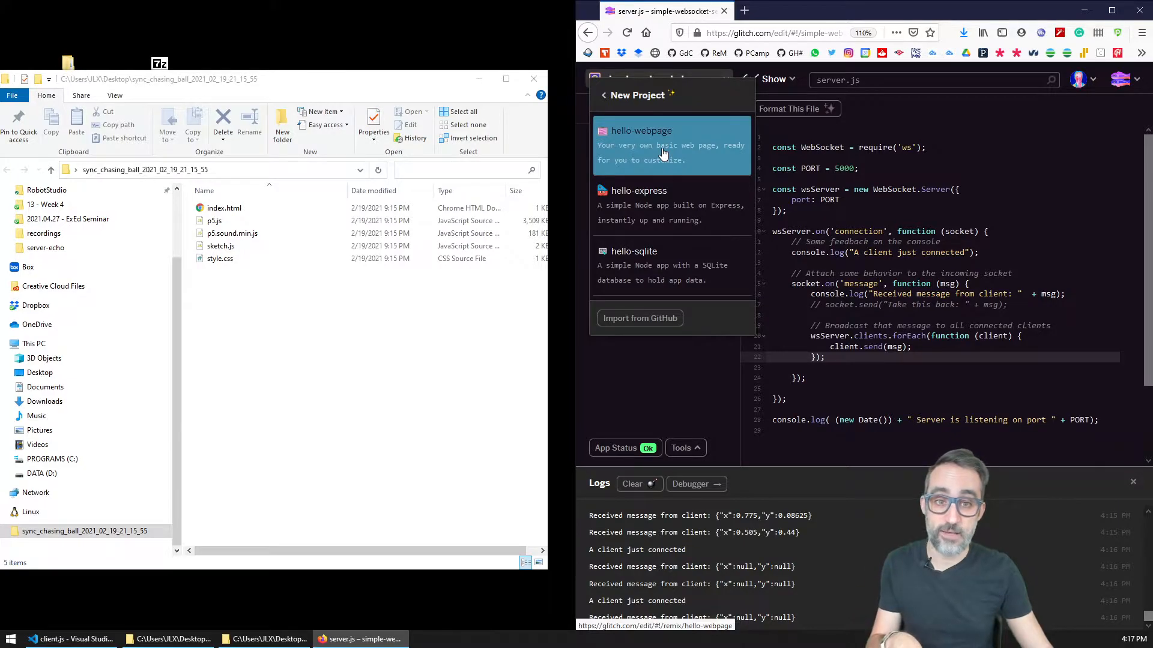
{"action": "left_click", "coordinate": [663, 150]}
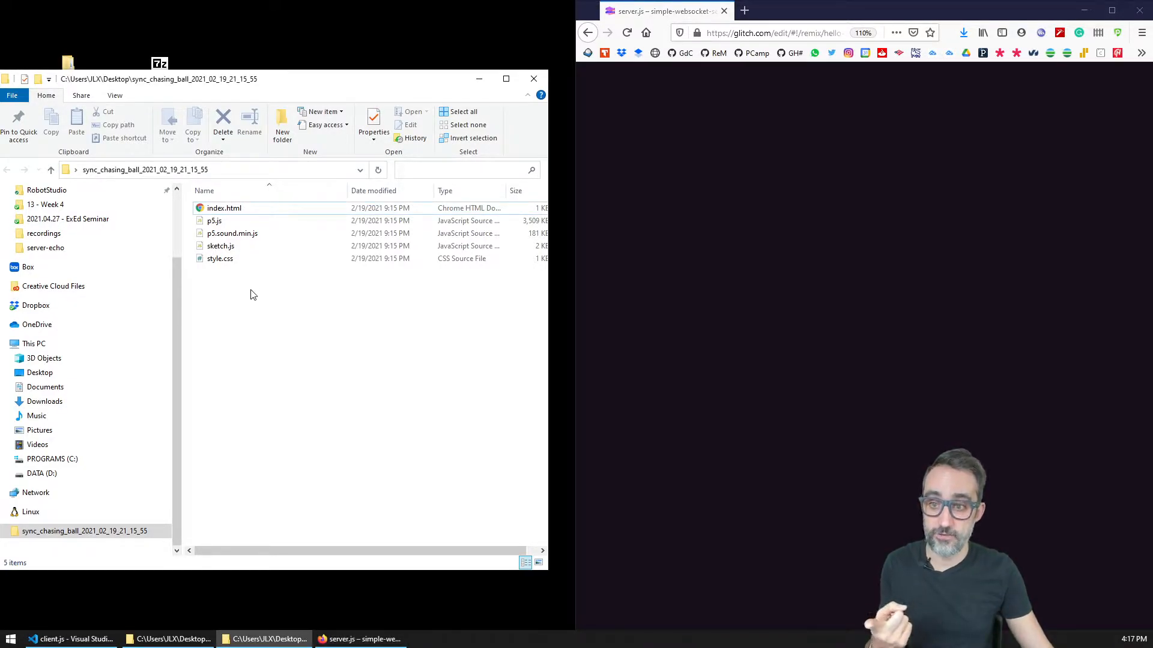
{"action": "mouse_move", "coordinate": [838, 105]}
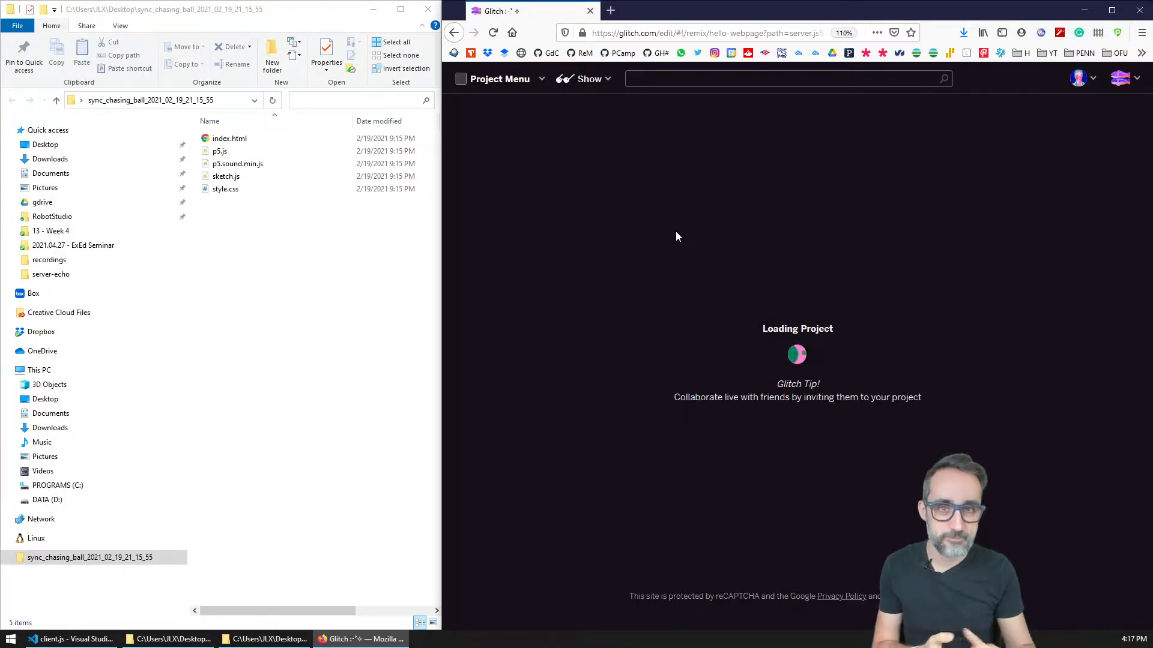
- Close the stuck loading tab and rename the project sync-chasing-ball
{"action": "left_click", "coordinate": [610, 10]}
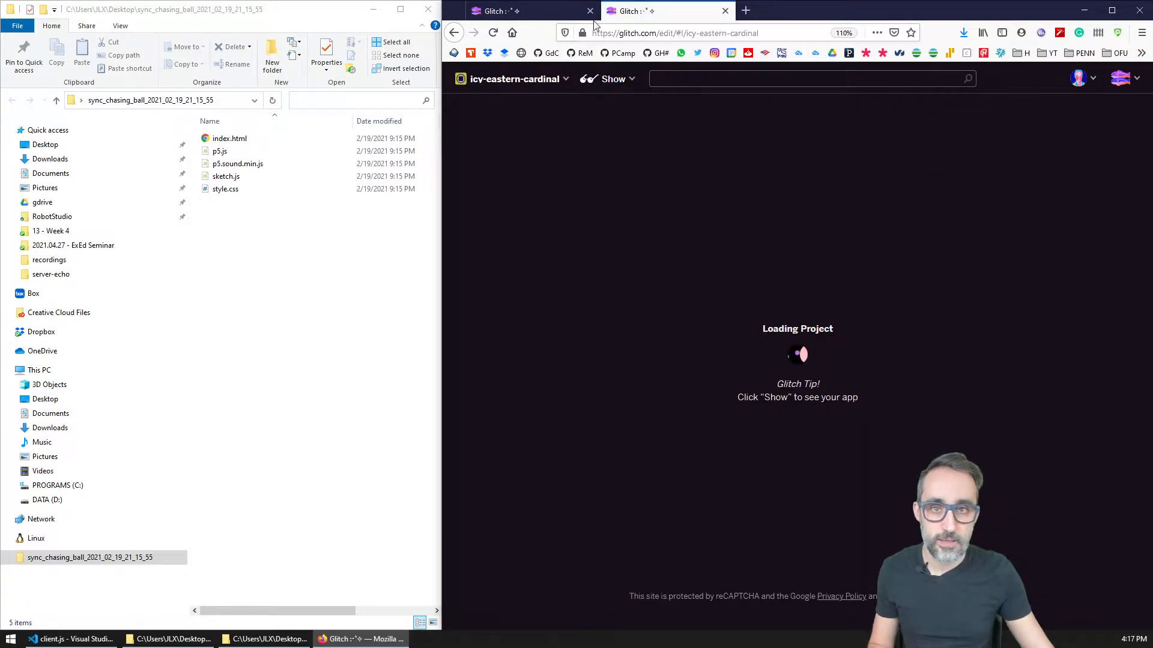
{"action": "left_click", "coordinate": [589, 11]}
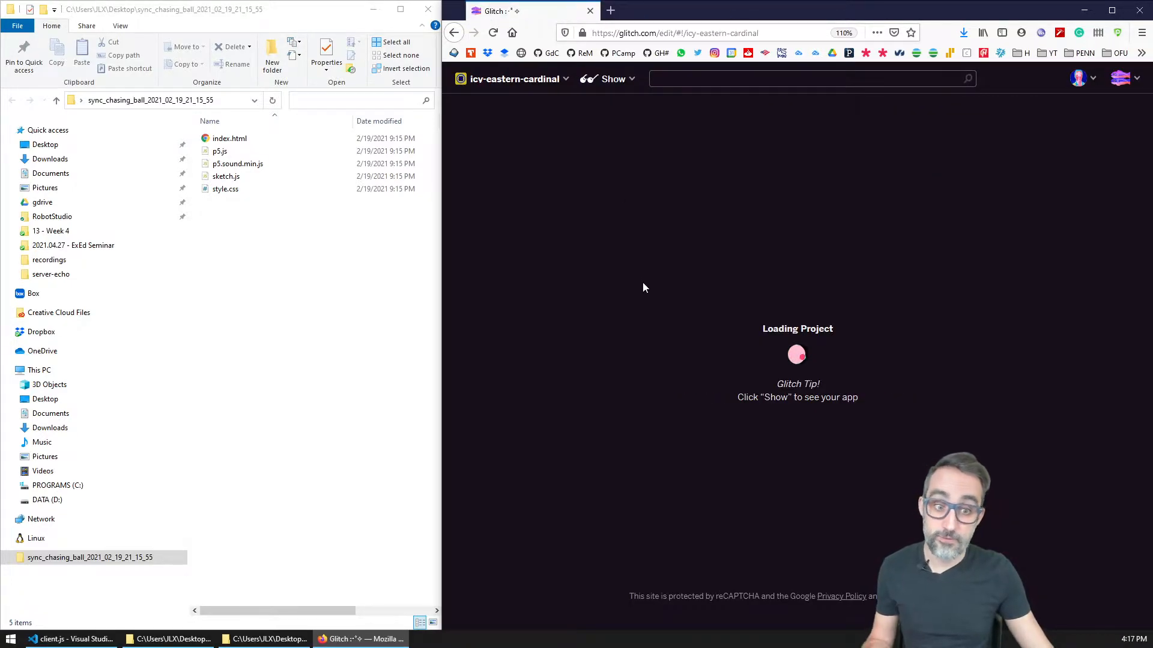
{"action": "mouse_move", "coordinate": [516, 82]}
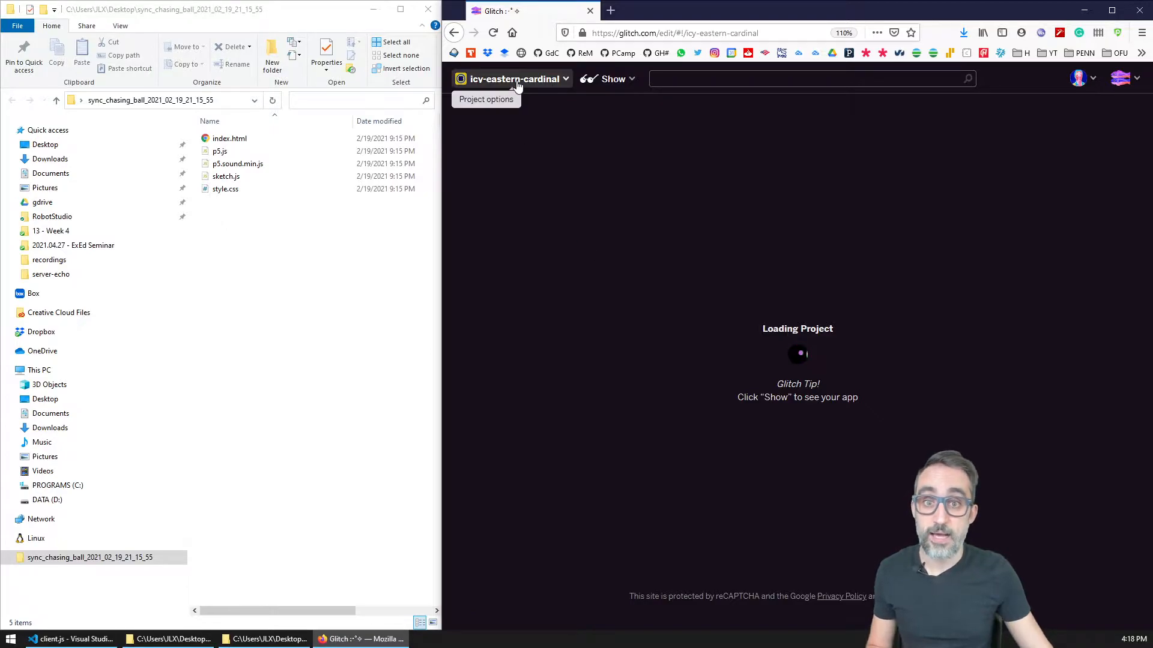
{"action": "left_click", "coordinate": [519, 79]}
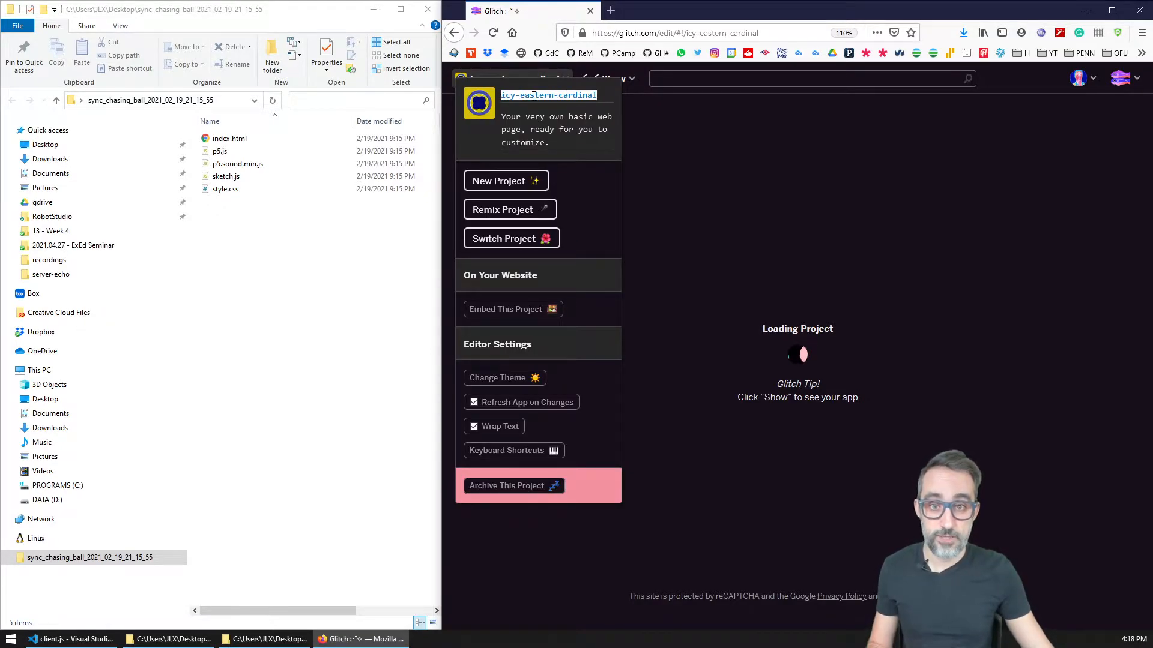
{"action": "type", "text": "simple"}
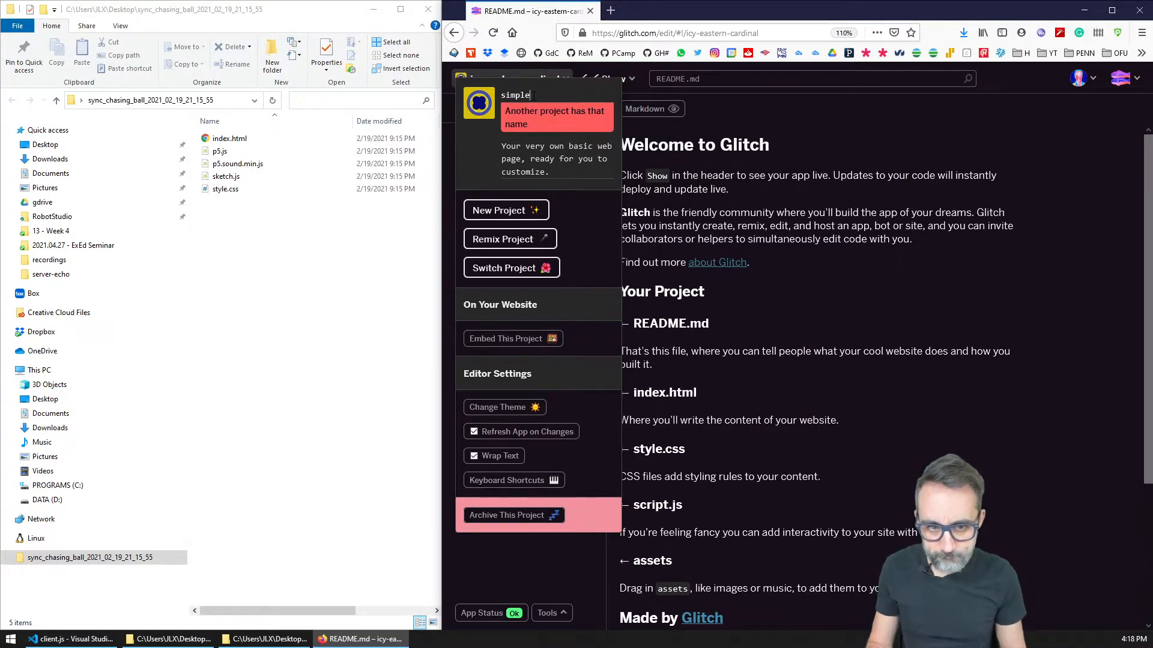
{"action": "key", "text": "Backspace"}
{"action": "type", "text": "sync-chasing-ball"}
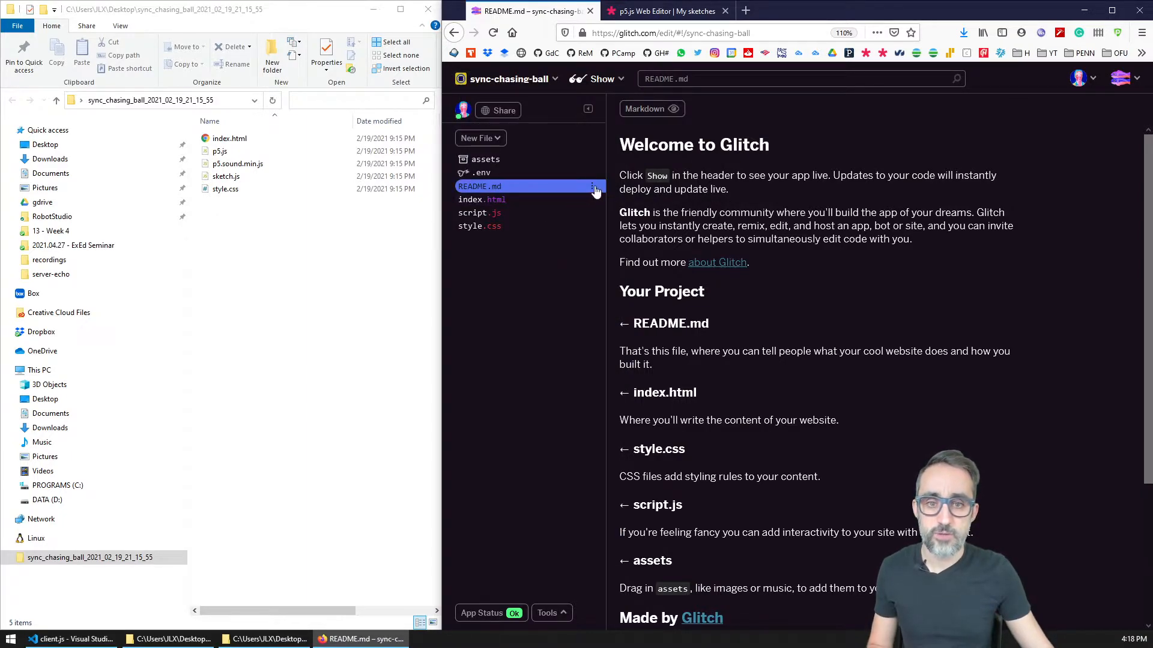
- Delete the starter README.md file from the Glitch project
{"action": "left_click", "coordinate": [595, 186]}
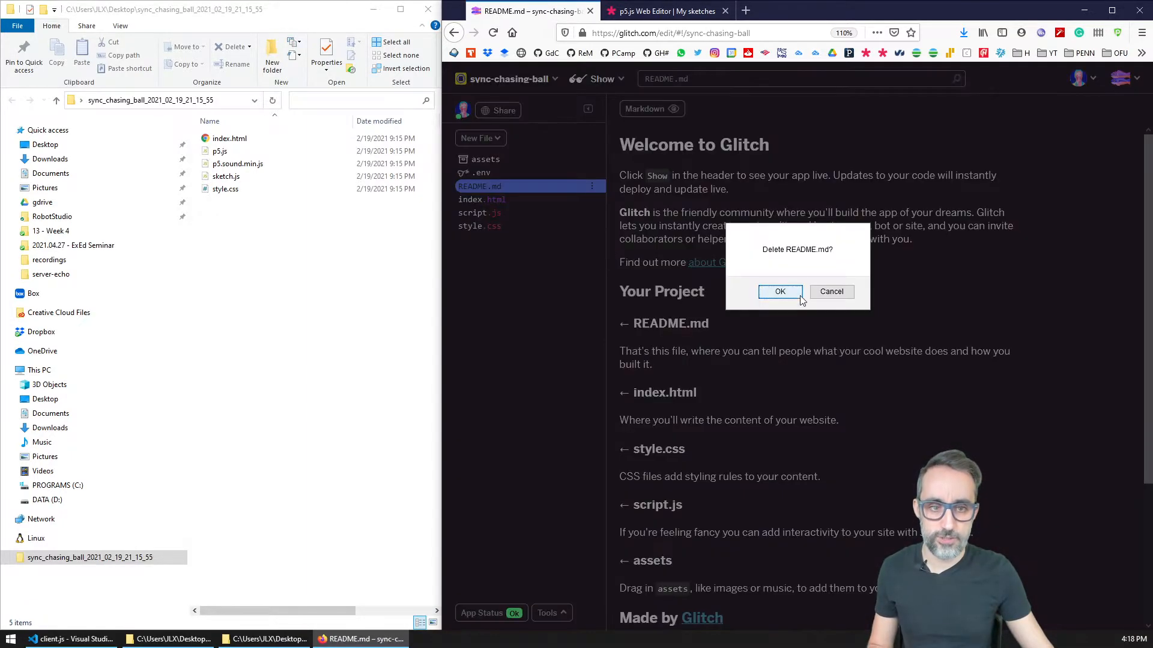
{"action": "left_click", "coordinate": [780, 292]}
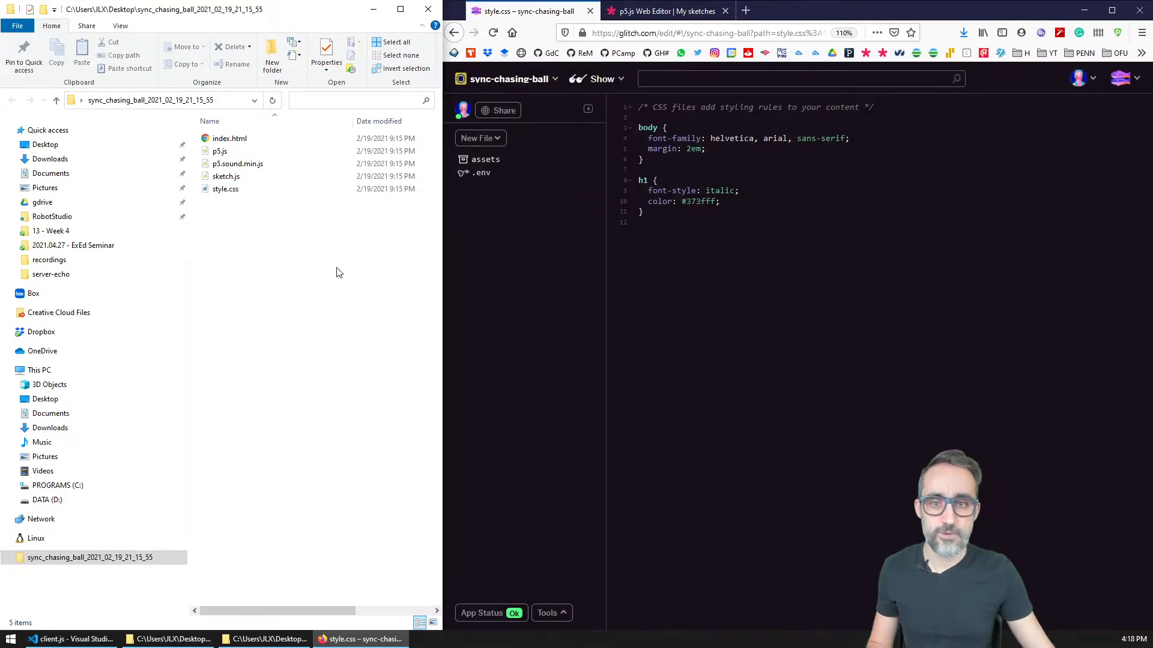
{"action": "left_click", "coordinate": [224, 188]}
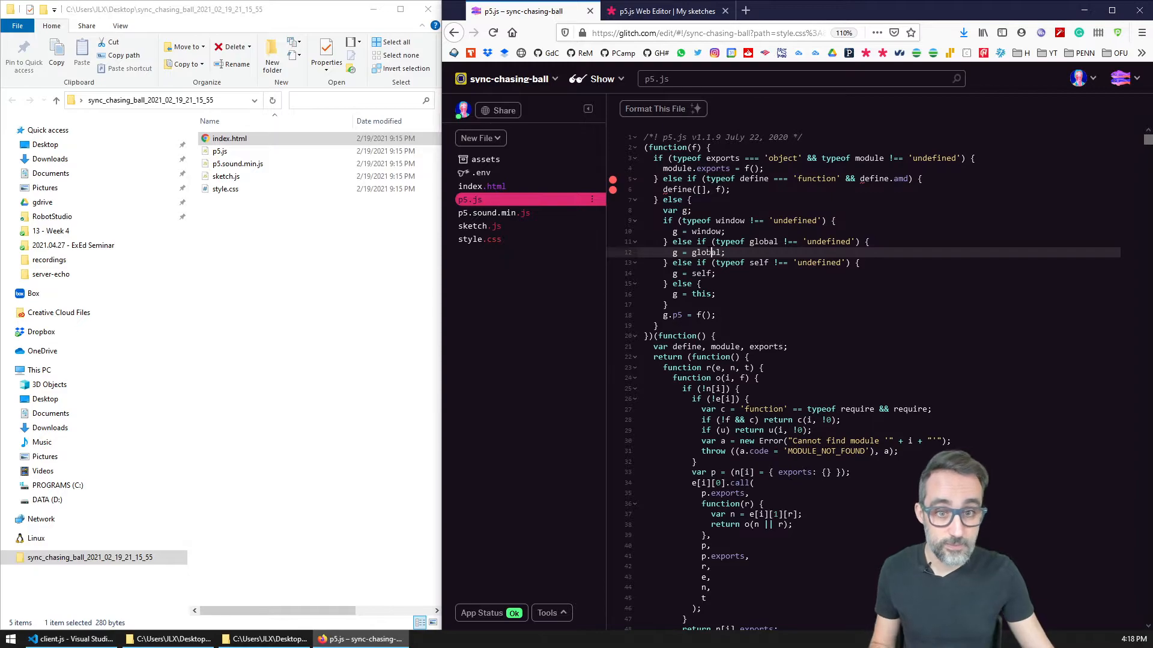
{"action": "mouse_move", "coordinate": [518, 81]}
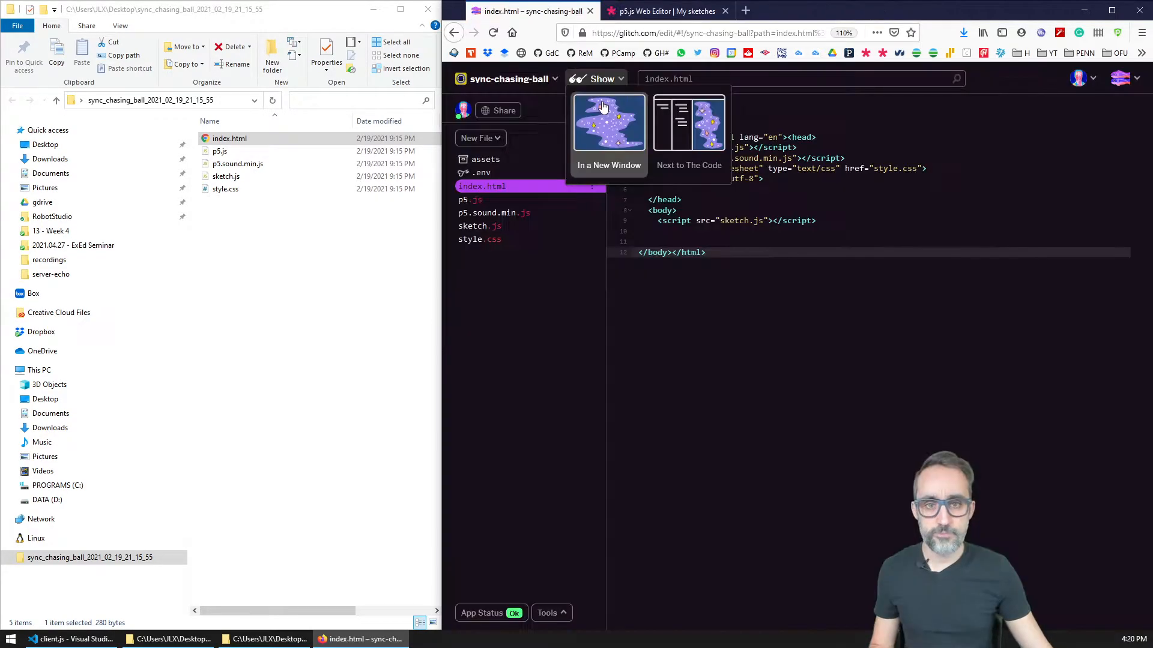
{"action": "left_click", "coordinate": [608, 123]}
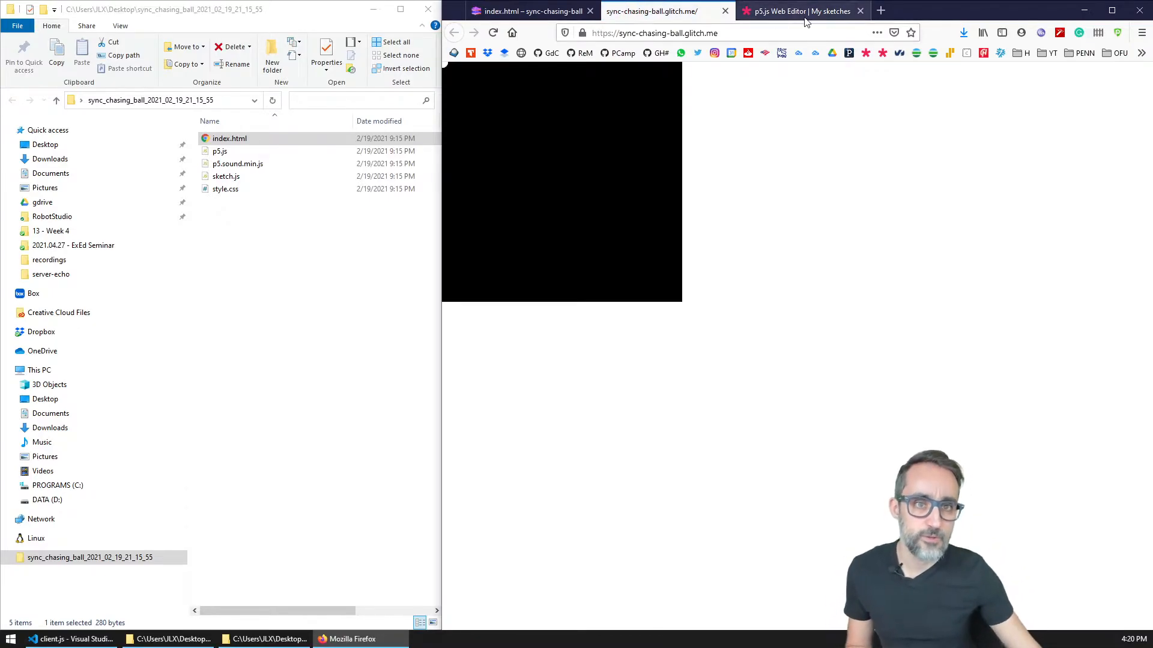
{"action": "left_click", "coordinate": [678, 33]}
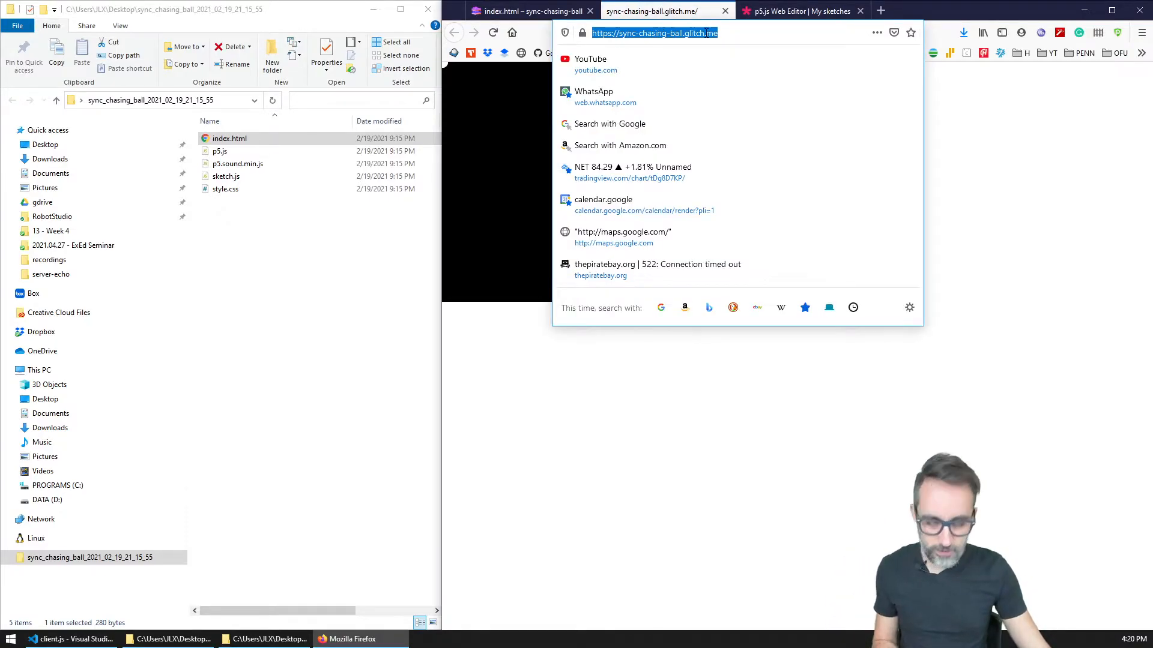
{"action": "left_click", "coordinate": [884, 11]}
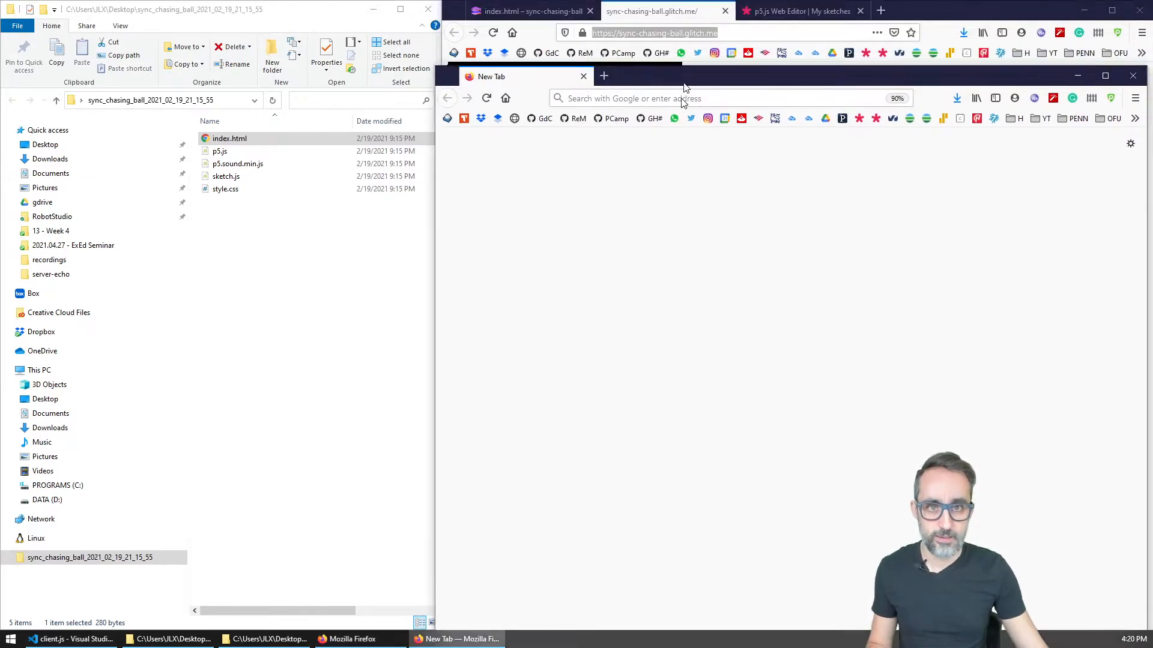
{"action": "type", "text": "https://sync-chasing-ball.glitch.me/"}
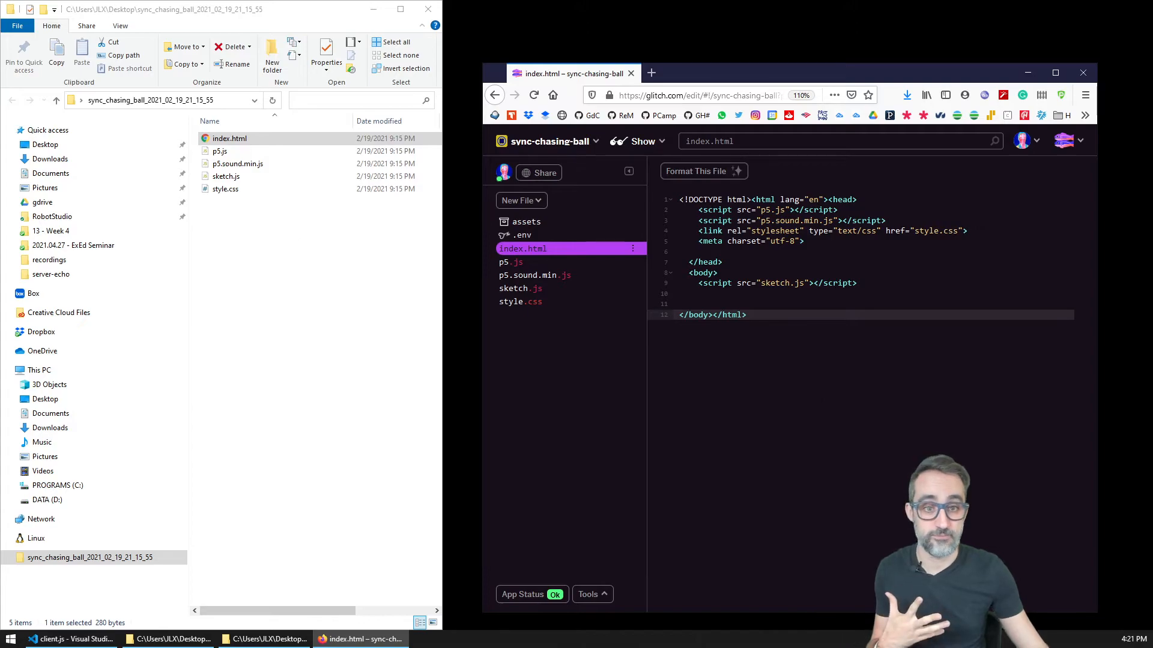
{"action": "left_click", "coordinate": [637, 141]}
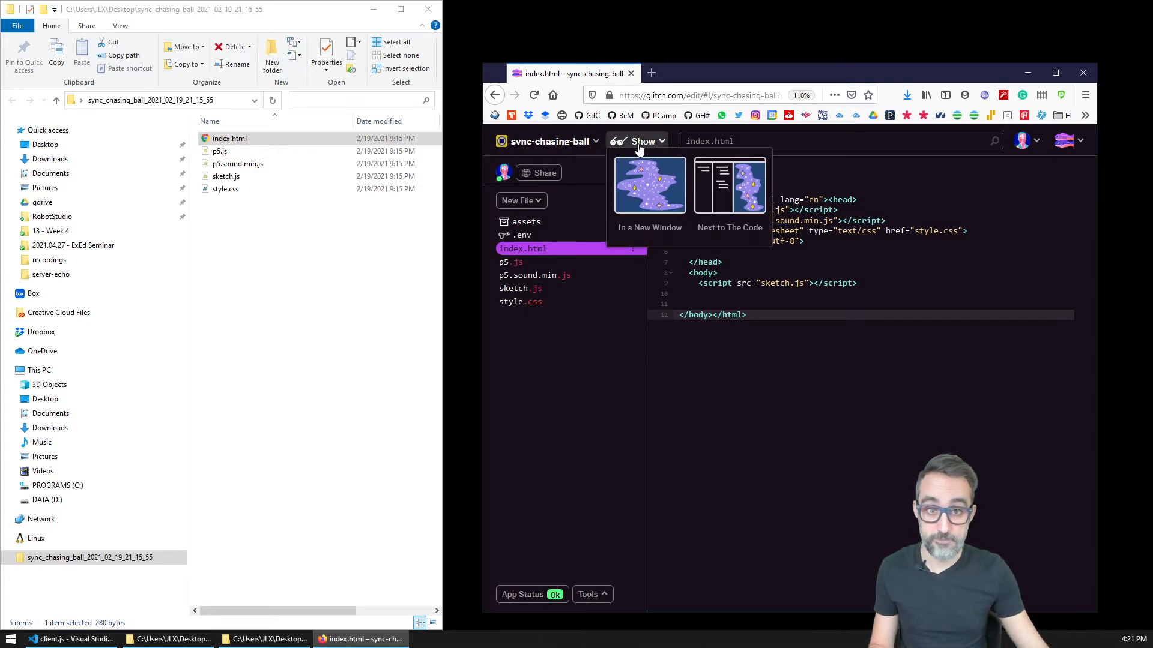
{"action": "left_click", "coordinate": [650, 185]}
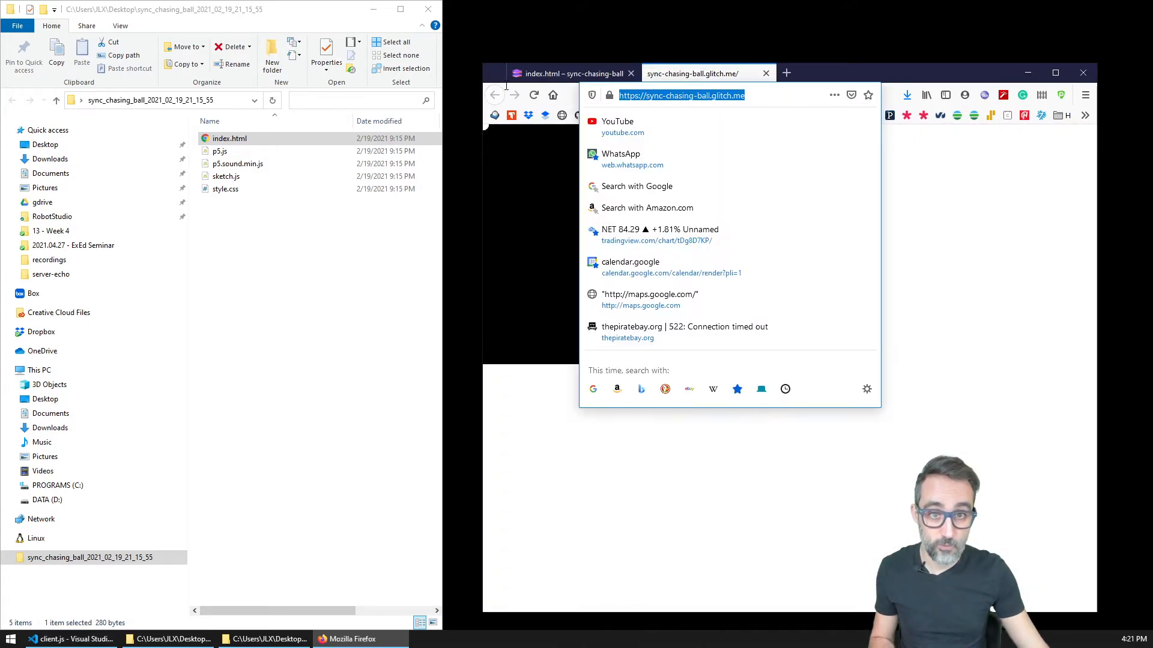